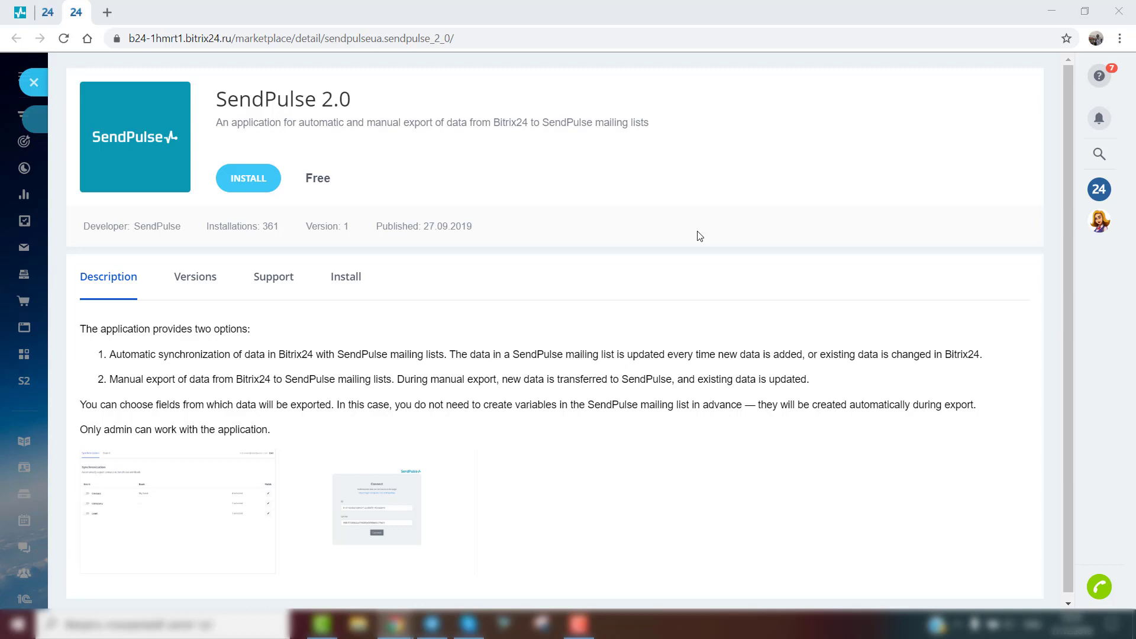
mouse_move(587, 266)
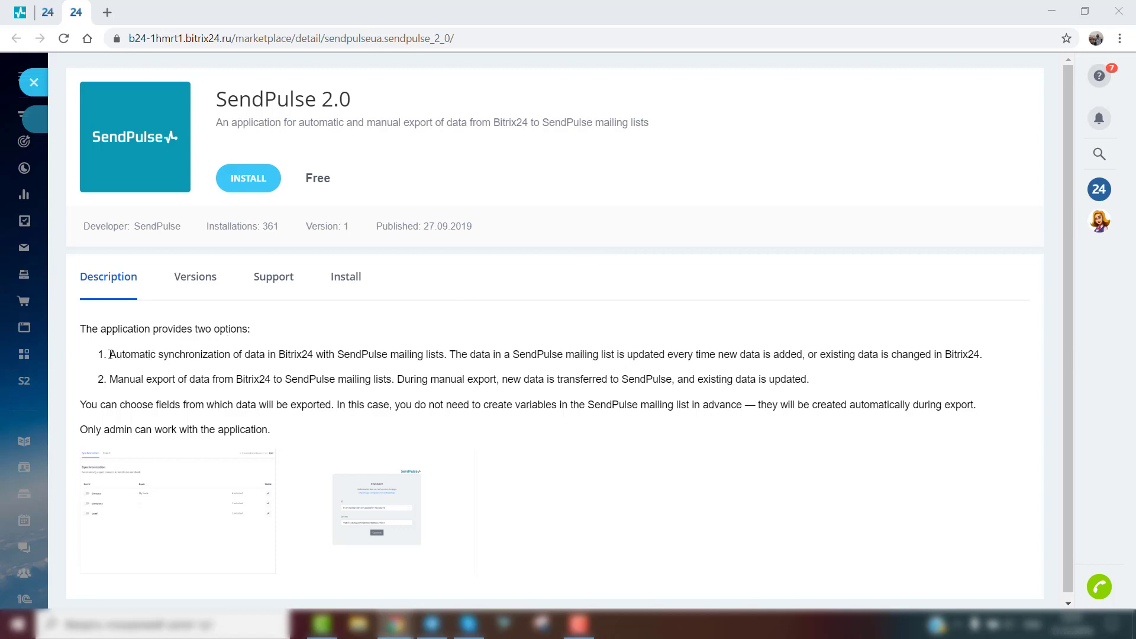
mouse_move(124, 355)
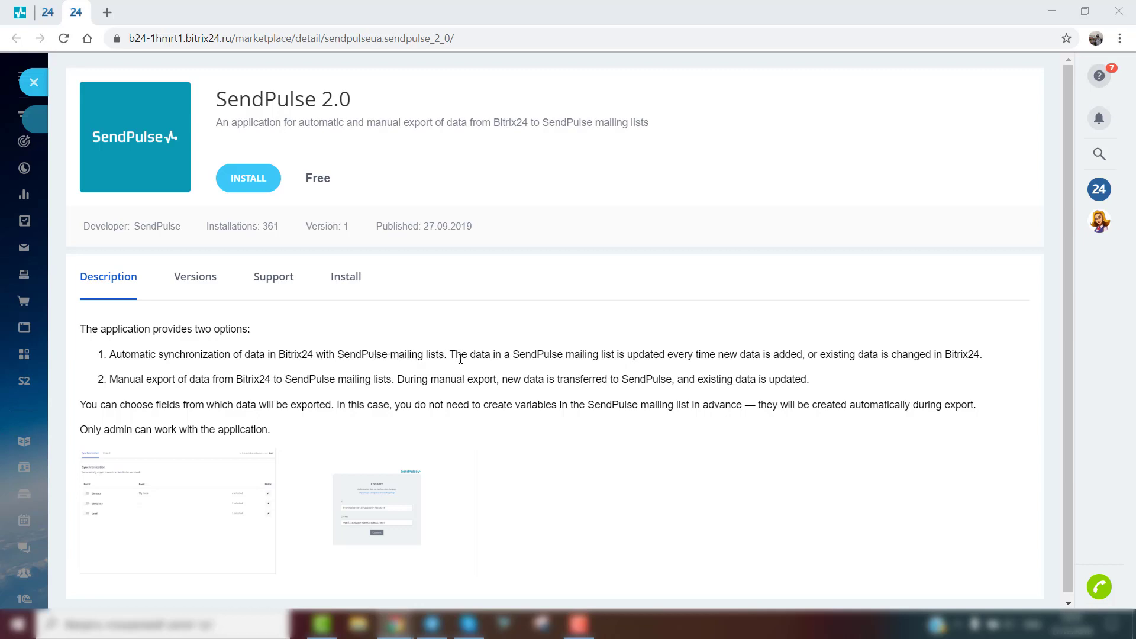
mouse_move(667, 354)
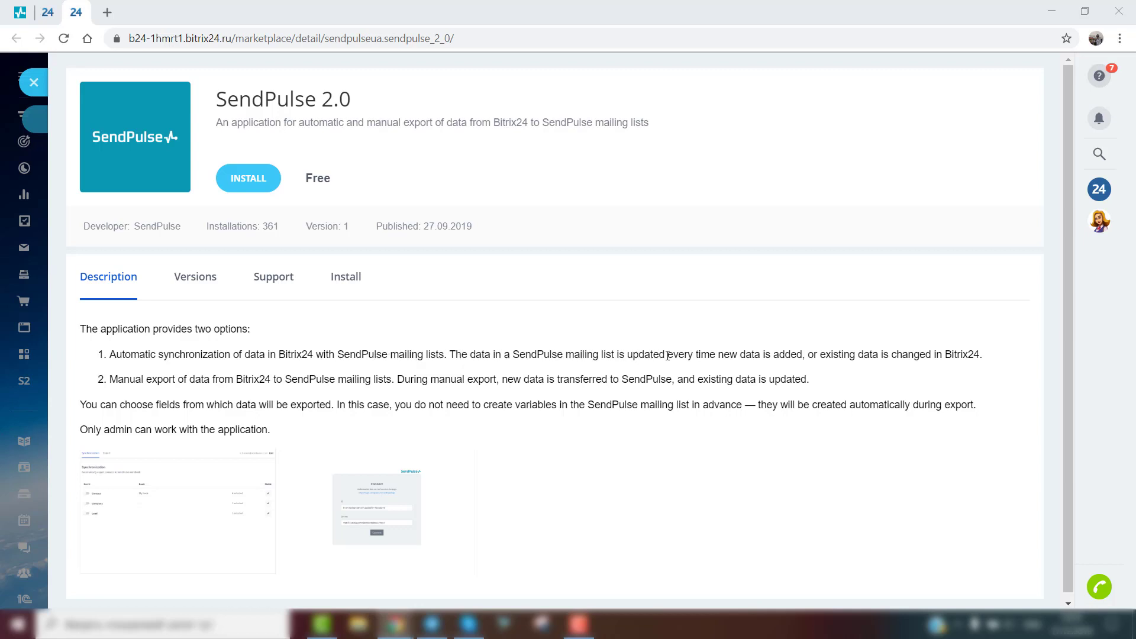
mouse_move(313, 360)
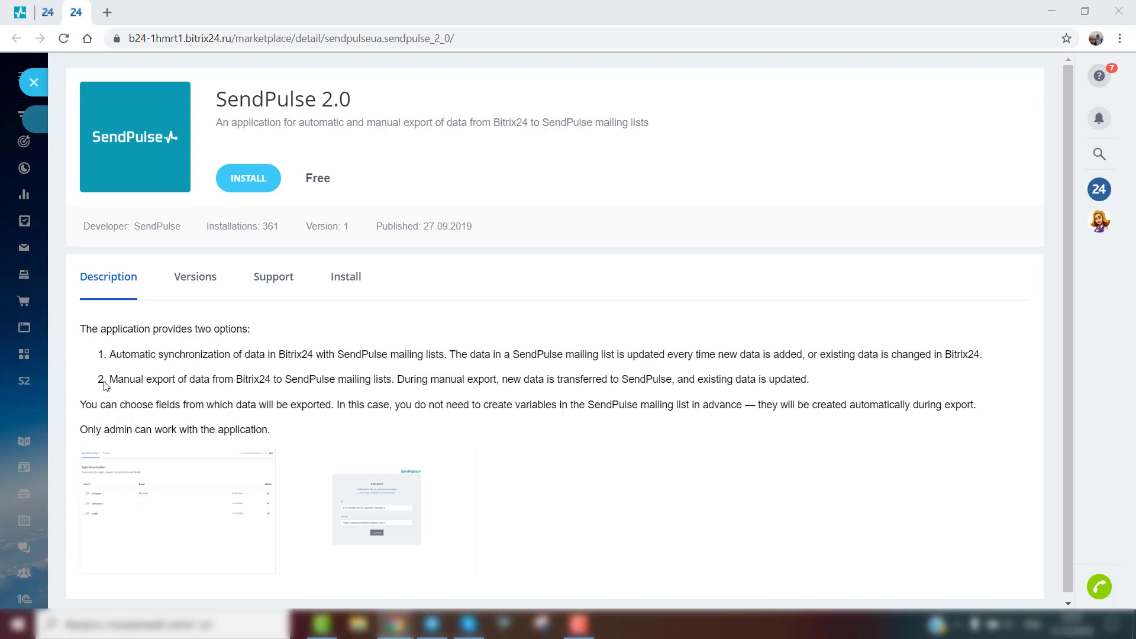
mouse_move(278, 376)
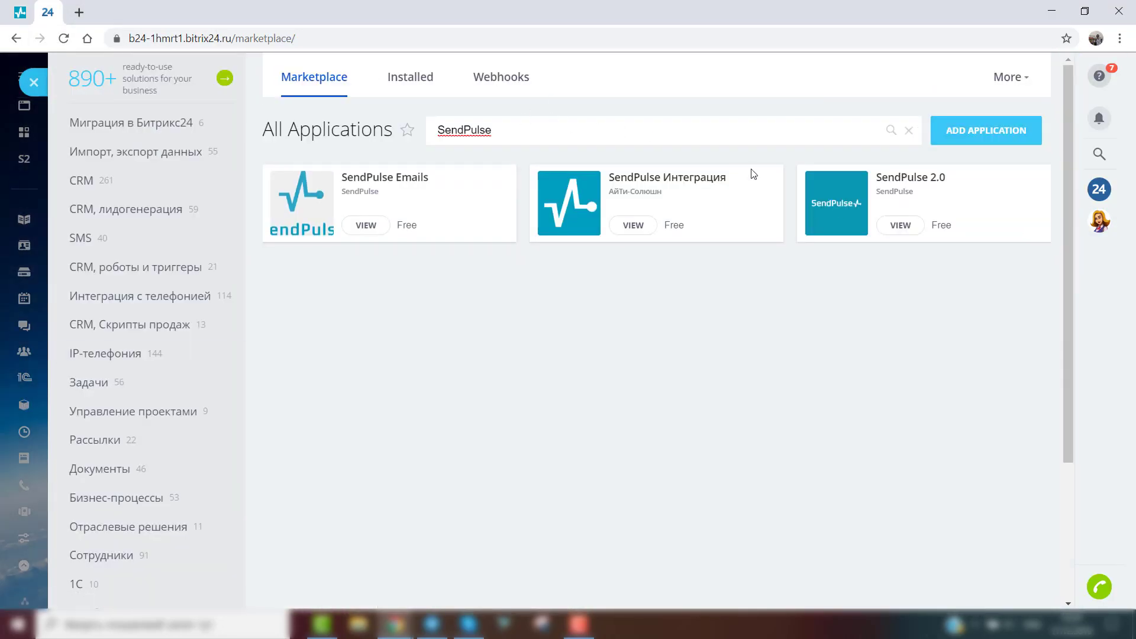
Step: Install the SendPulse 2.0 app from its marketplace detail page
click(899, 225)
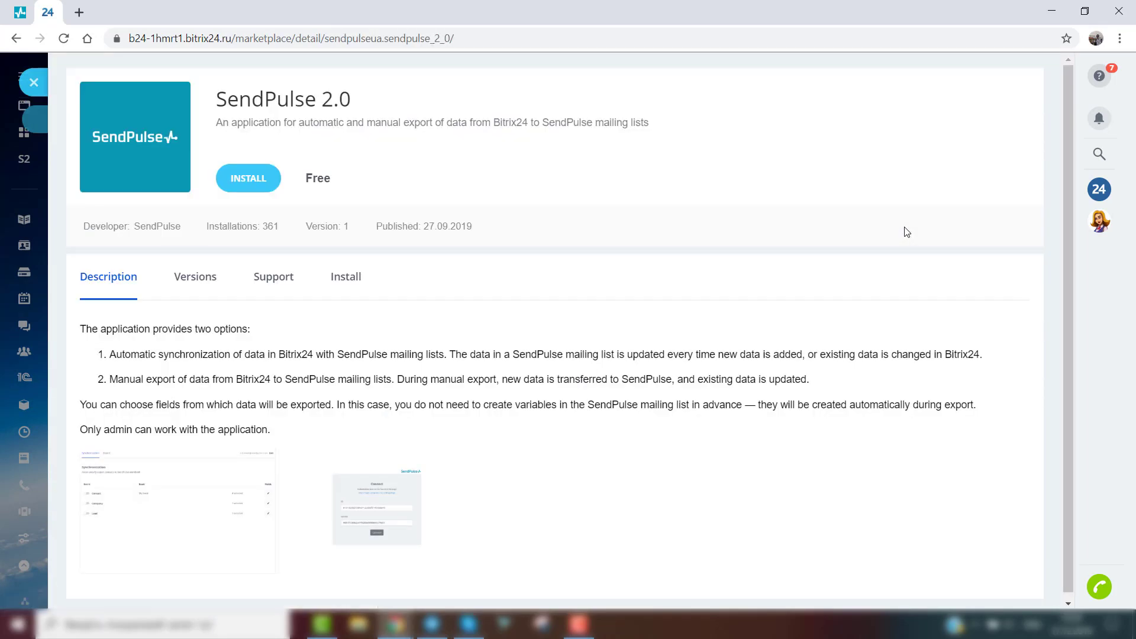
mouse_move(899, 236)
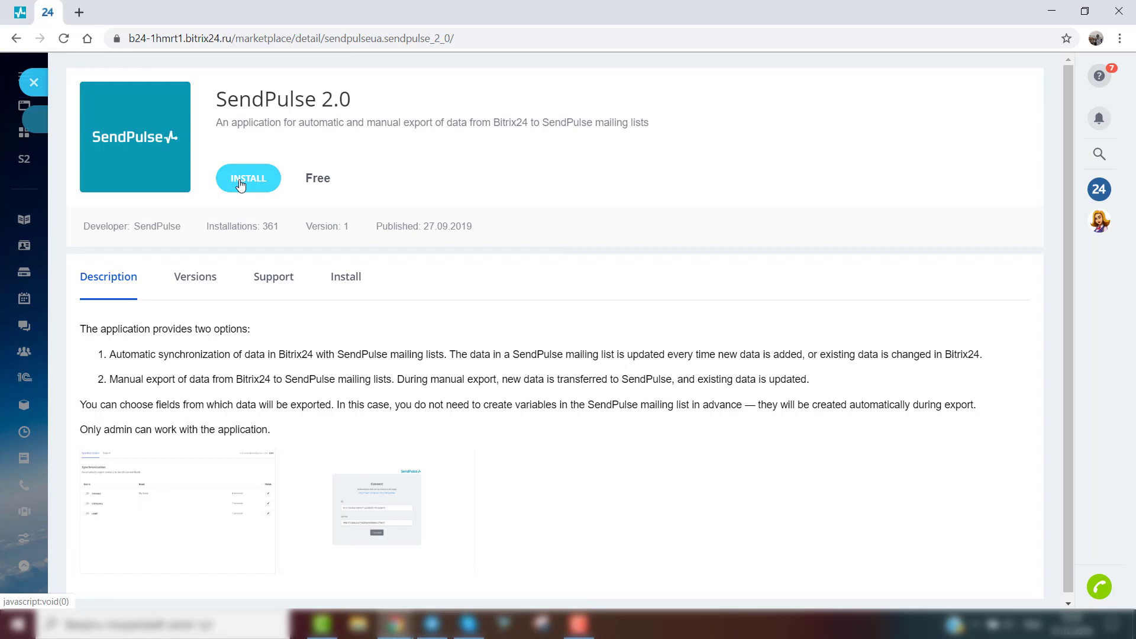
click(248, 178)
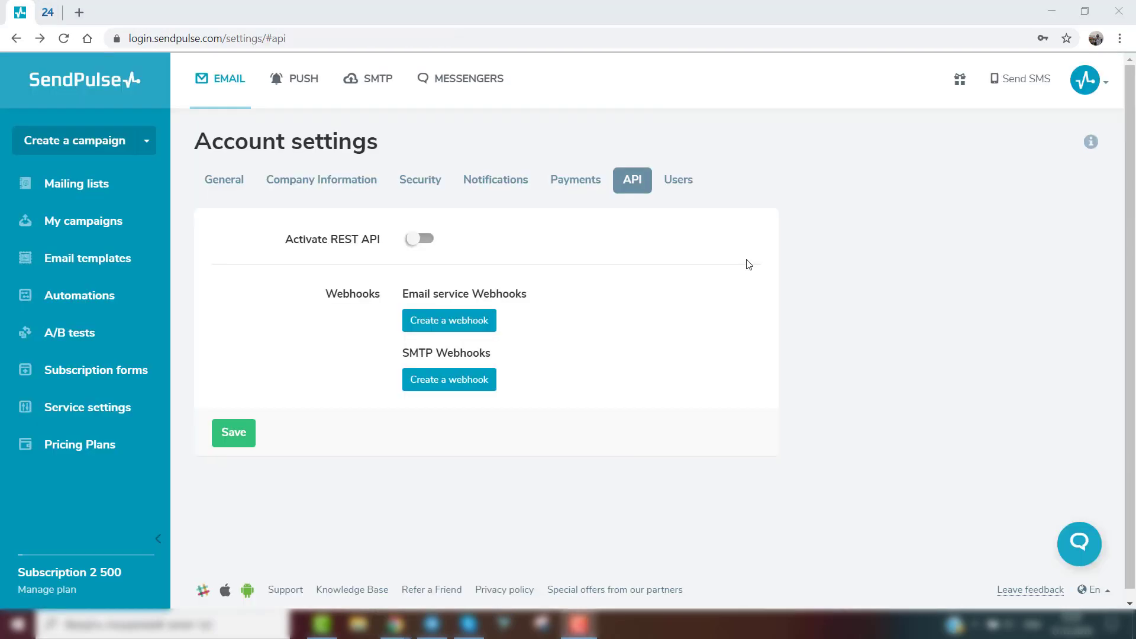
Step: Reach Account settings from the avatar menu at the top right
click(1103, 80)
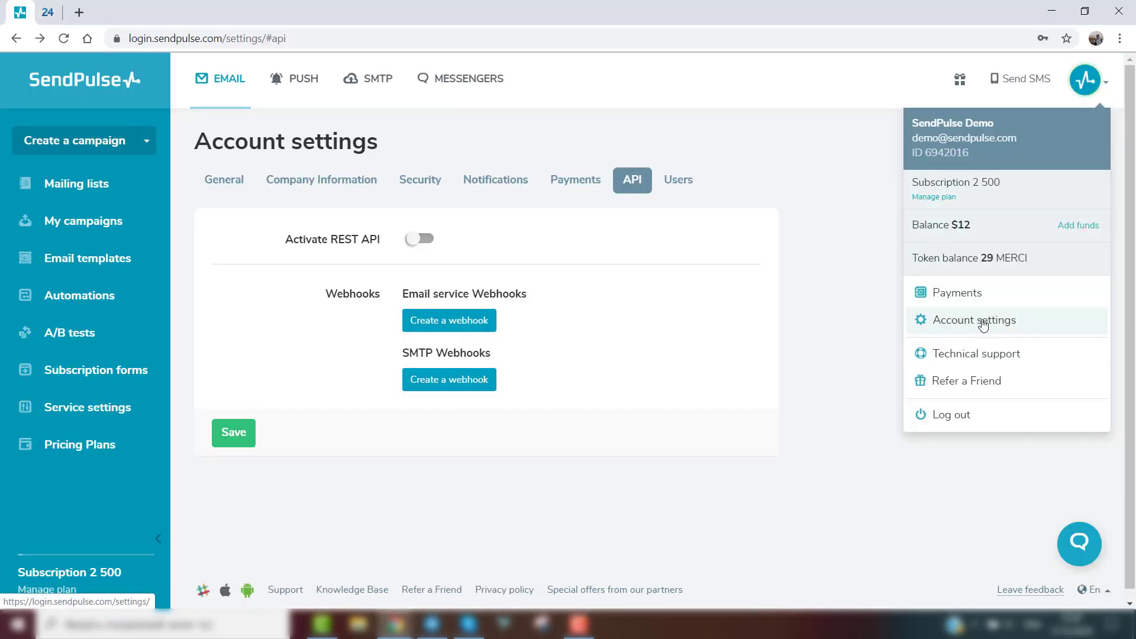
click(419, 239)
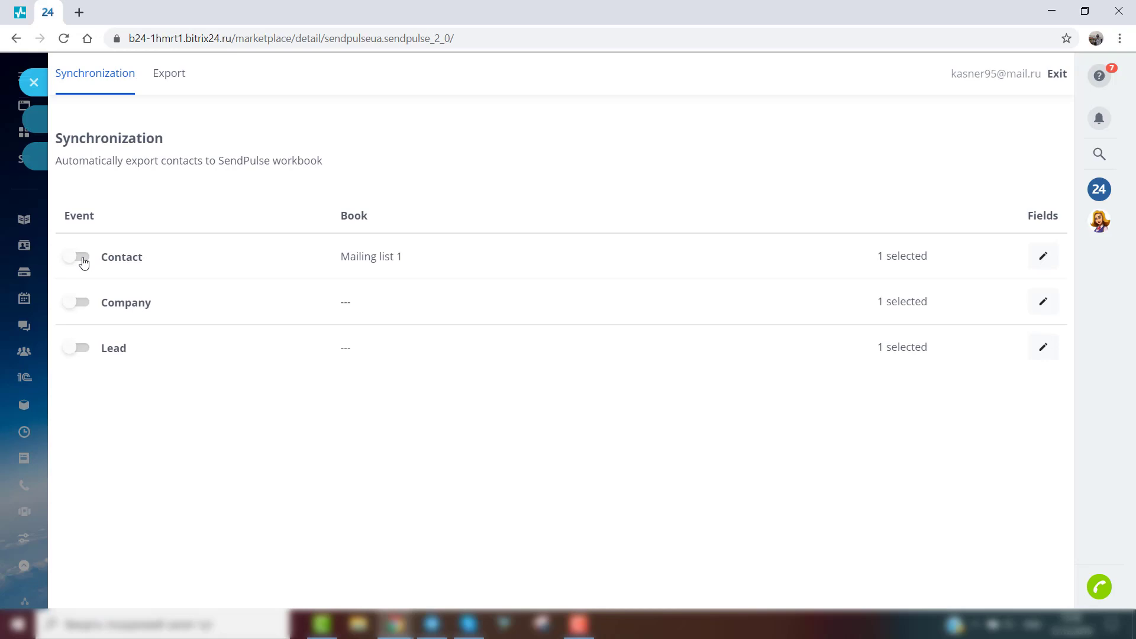
mouse_move(477, 278)
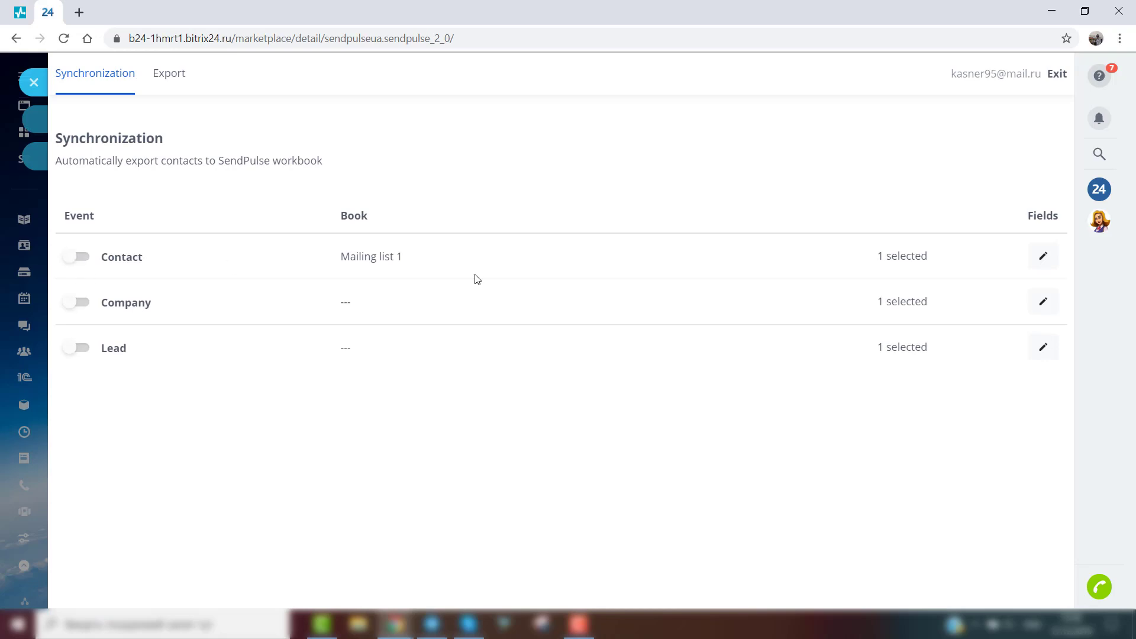
Step: Enable Contact synchronization with Mailing list 1 as the book and save it
click(1043, 256)
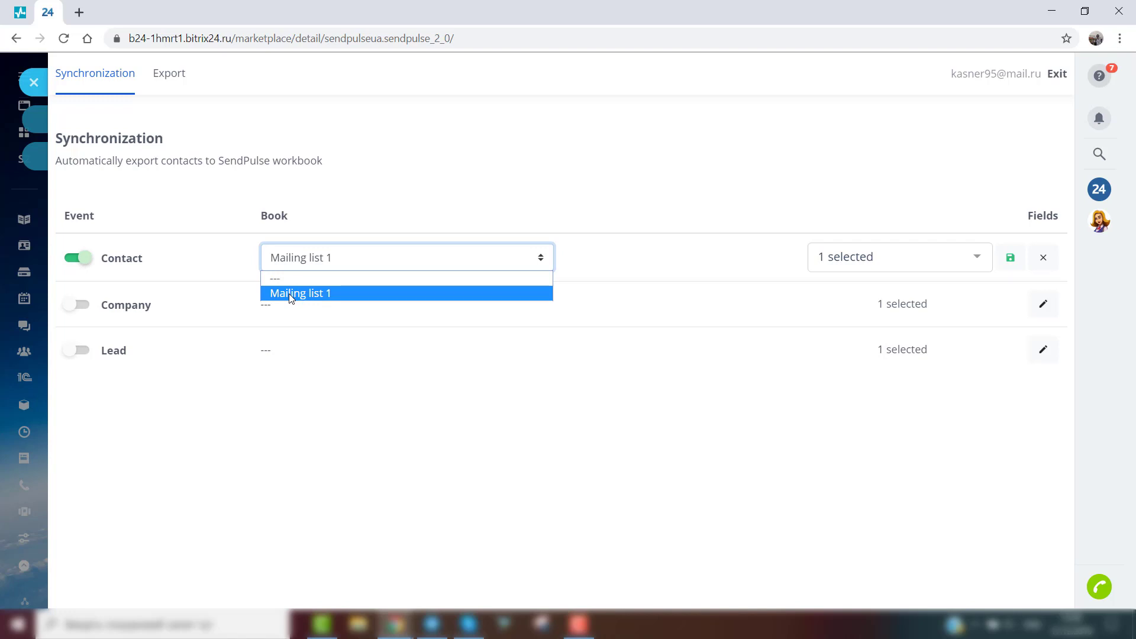
click(301, 294)
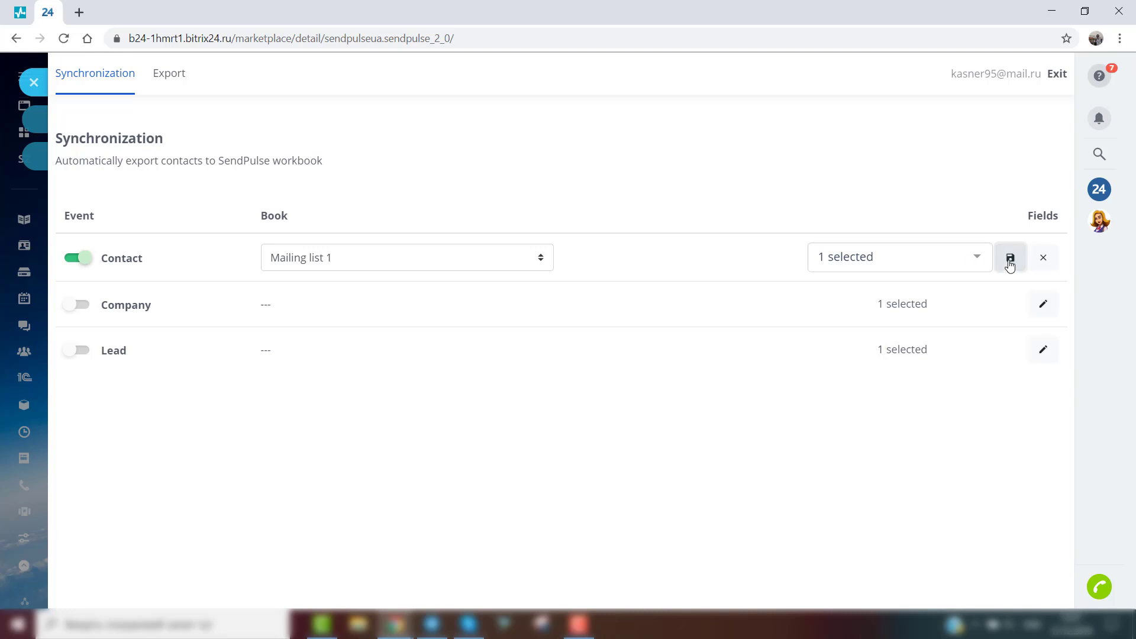
click(1011, 258)
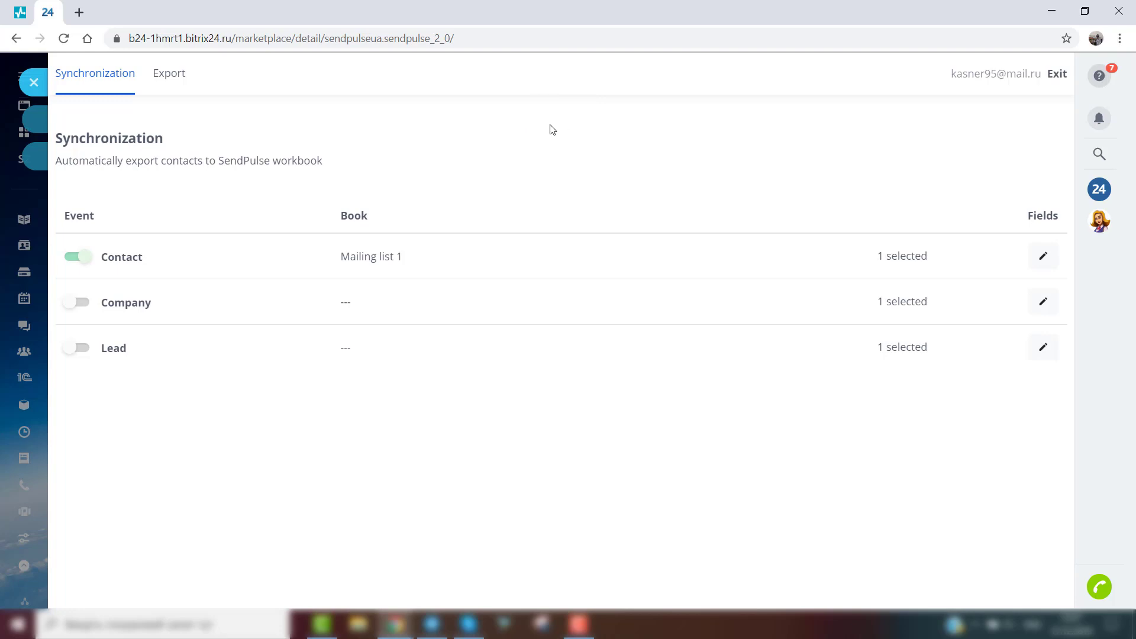
click(170, 73)
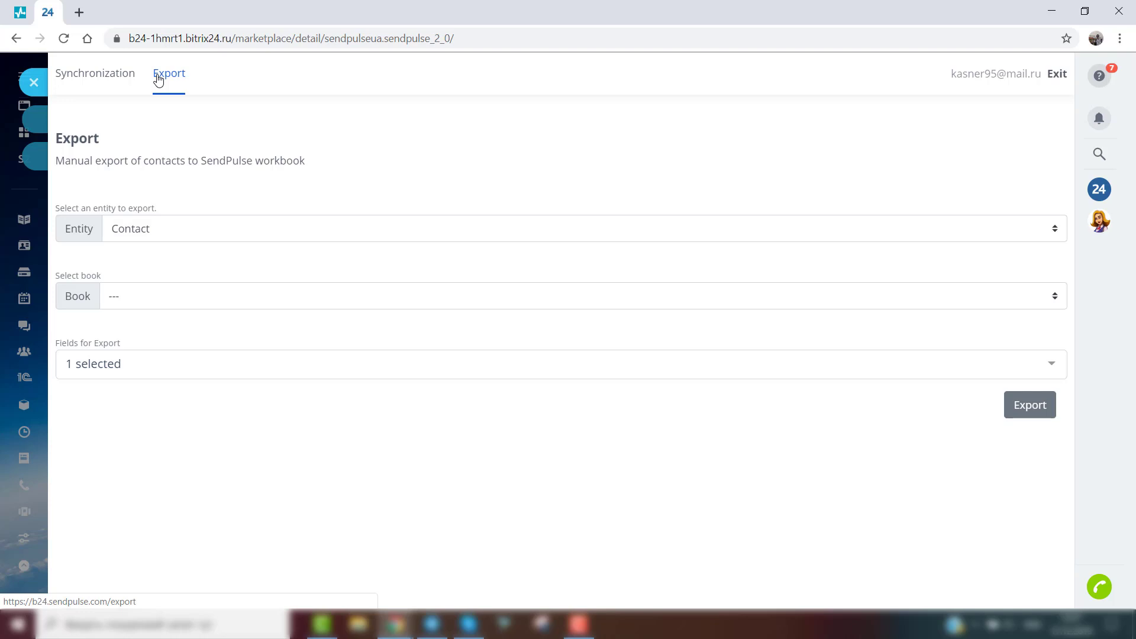
Step: Export the Lead entity manually to Mailing list 1 from the Export screen
click(566, 211)
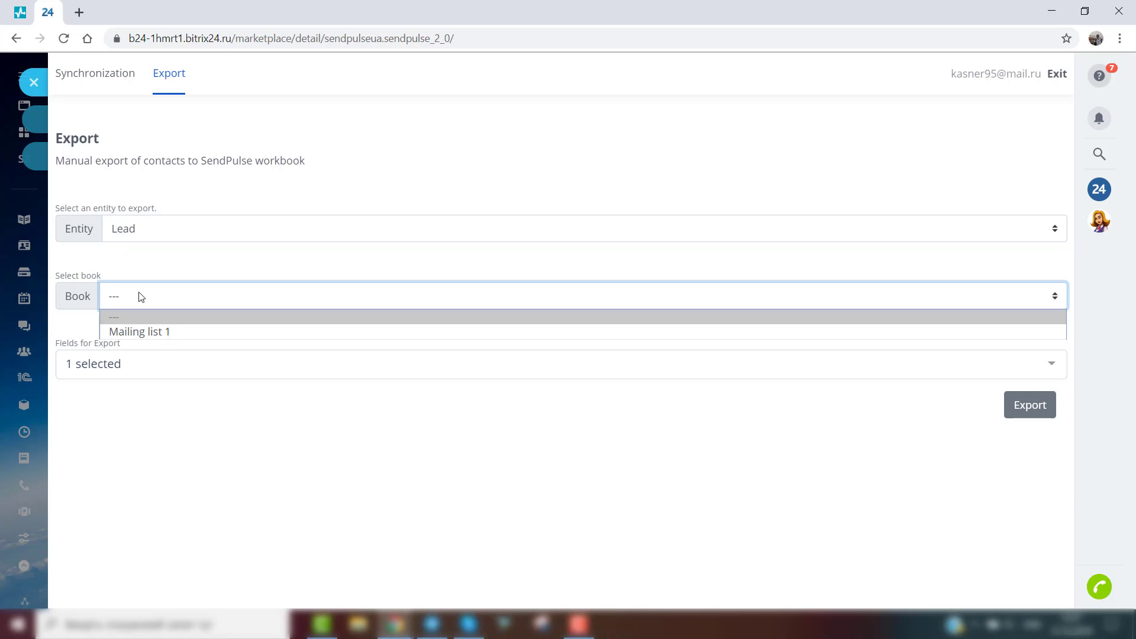
click(140, 331)
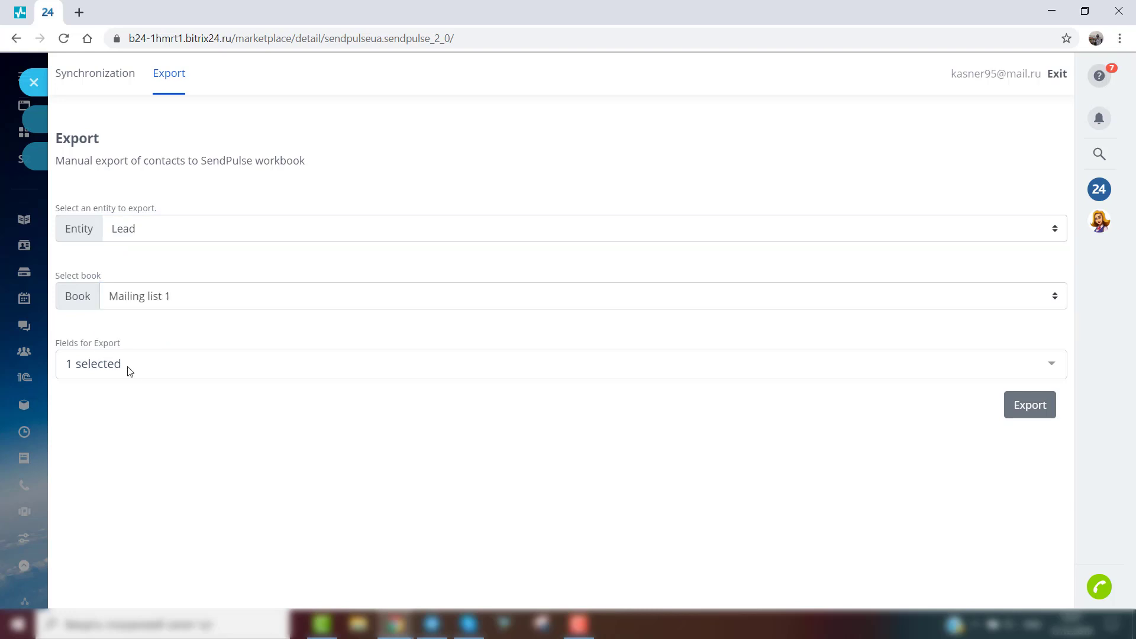
mouse_move(120, 365)
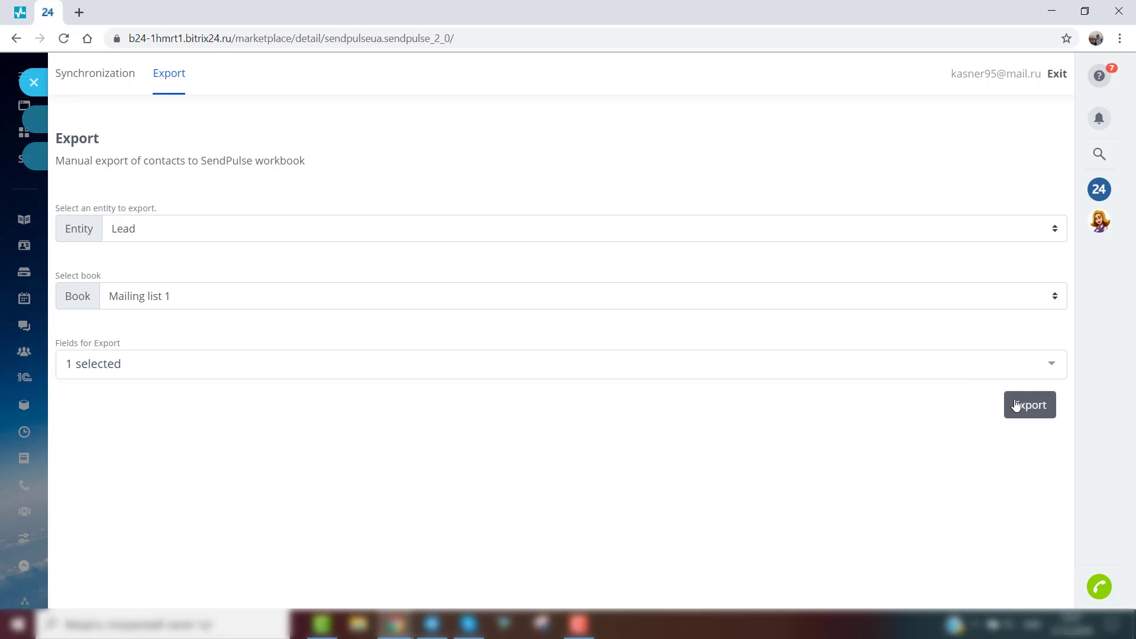
click(1030, 405)
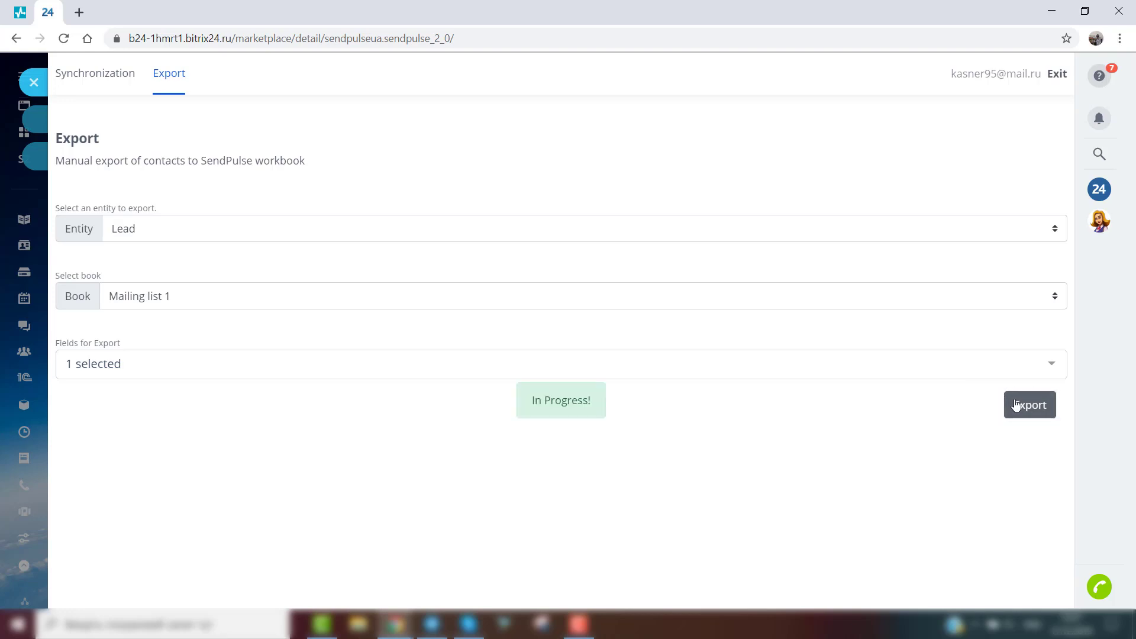